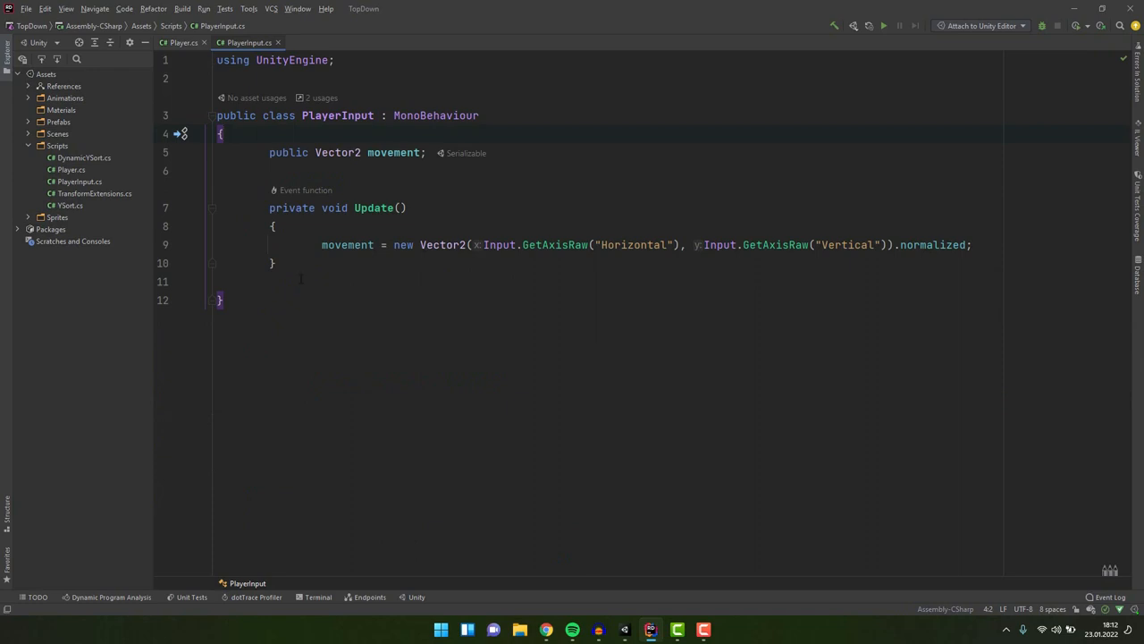
In PlayerInput, declare 'private bool attack' and assign it Input.GetButtonDown("Fire1") in Update
left_click(183, 42)
type("_playerinput.movement")
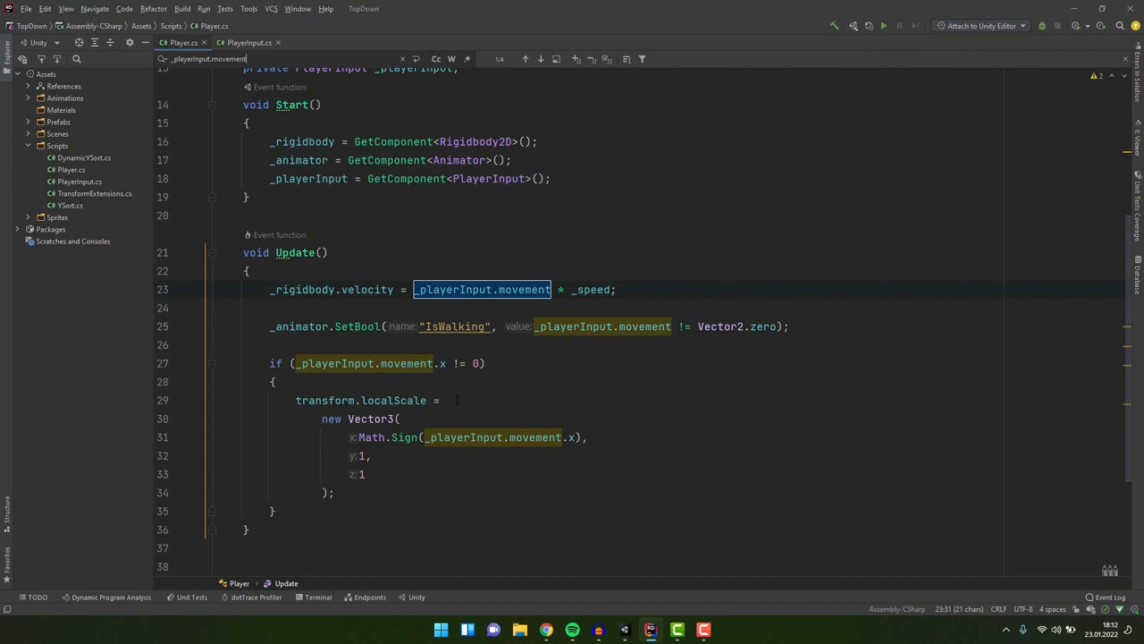
mouse_move(512, 358)
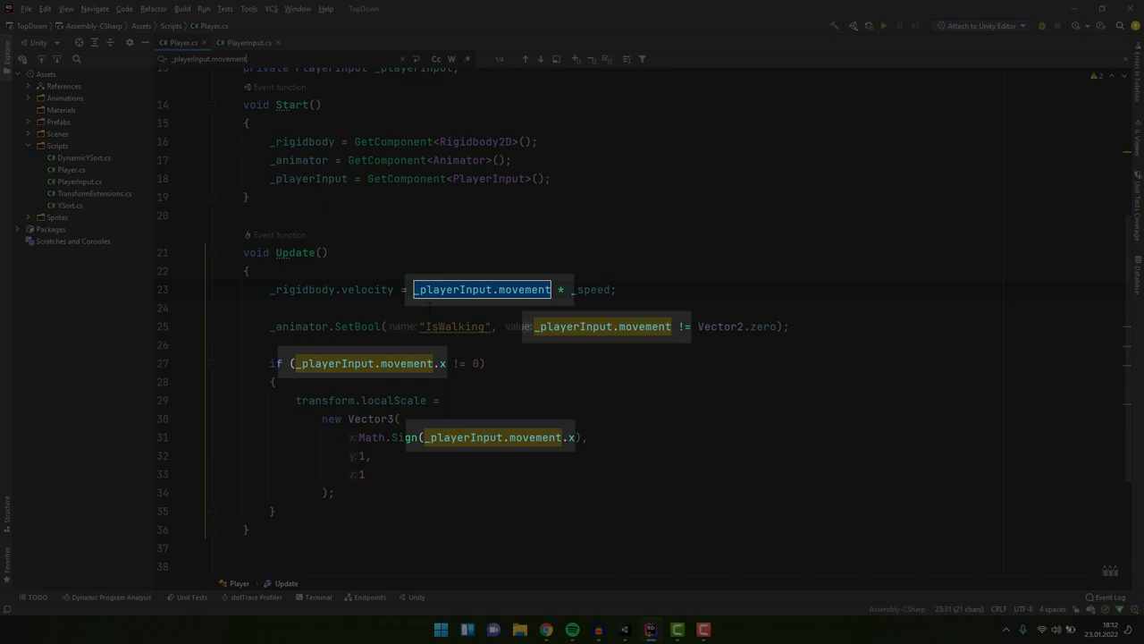
left_click(250, 43)
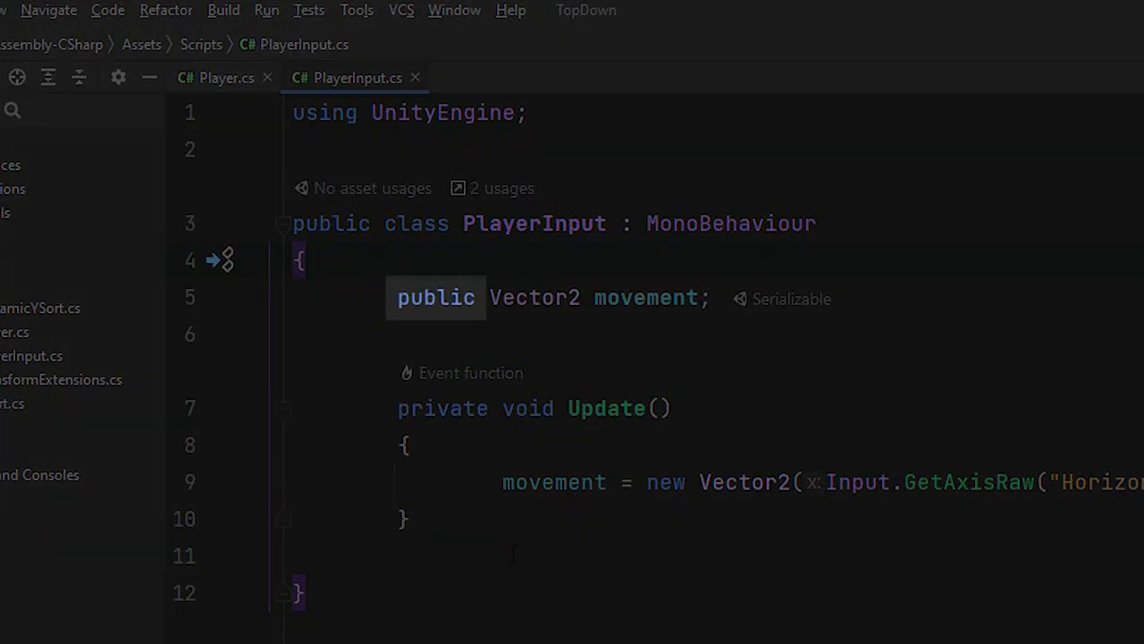
type("private bool a")
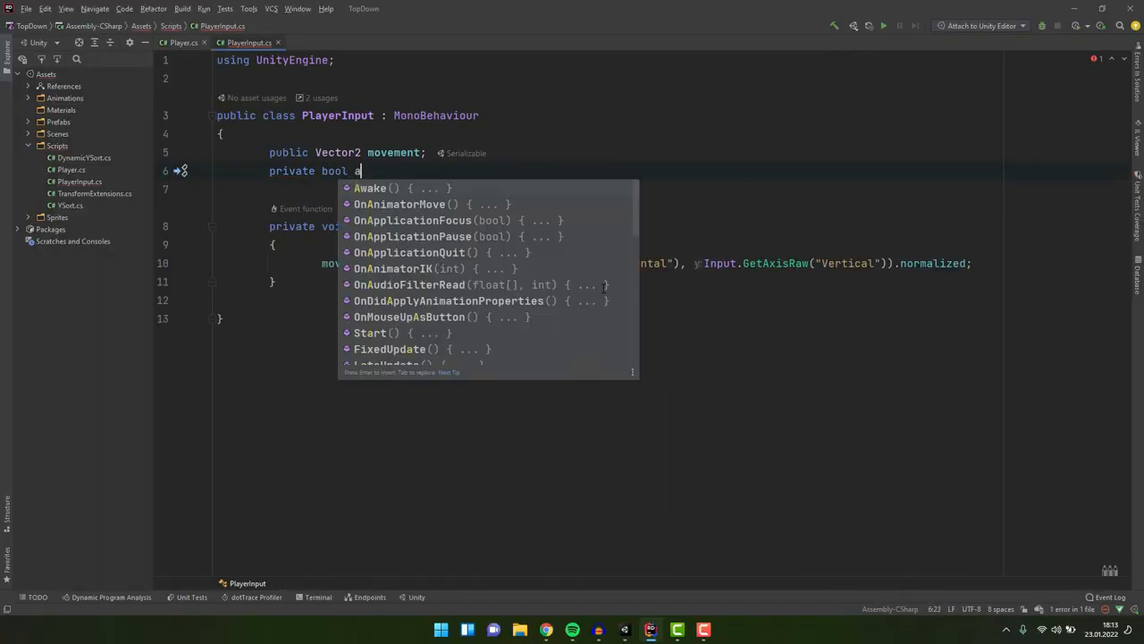
type("attack;")
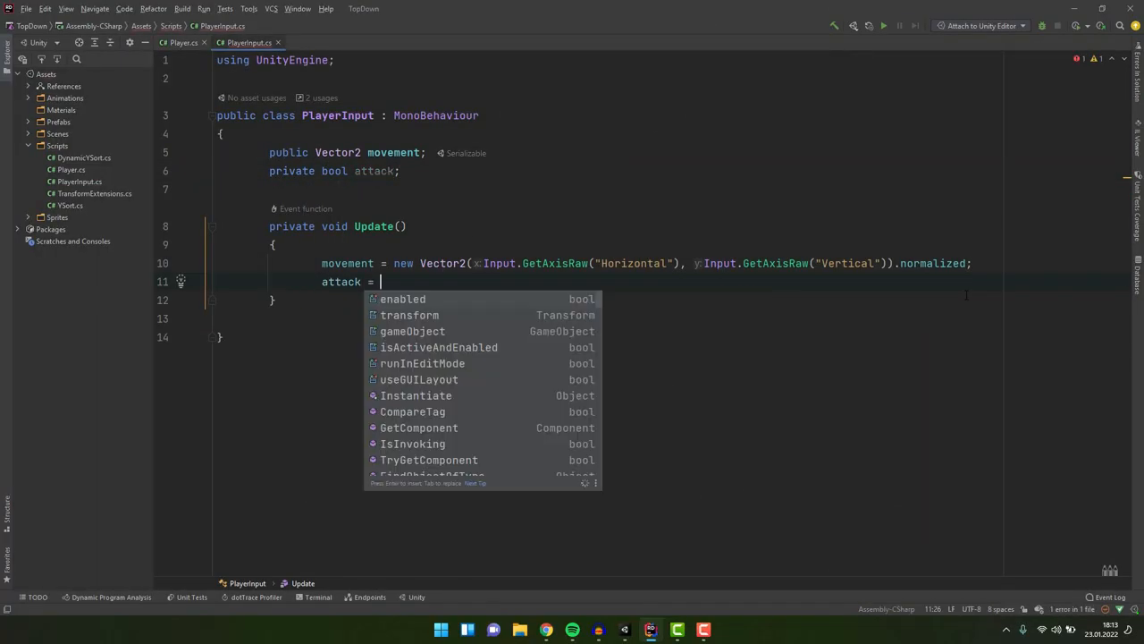
type("Input.GetButtonDown(\"Fire1\");")
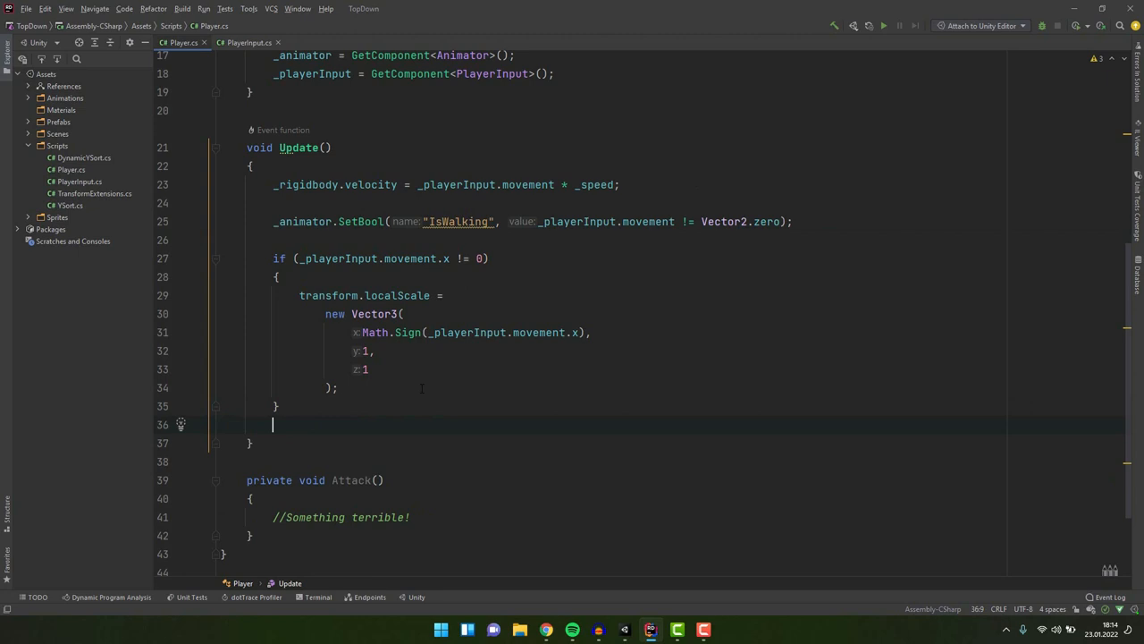
In Player's Update, add an if check on _playerInput.attack that calls Attack()
type("if (_playerInput.attack)")
type("Attack();")
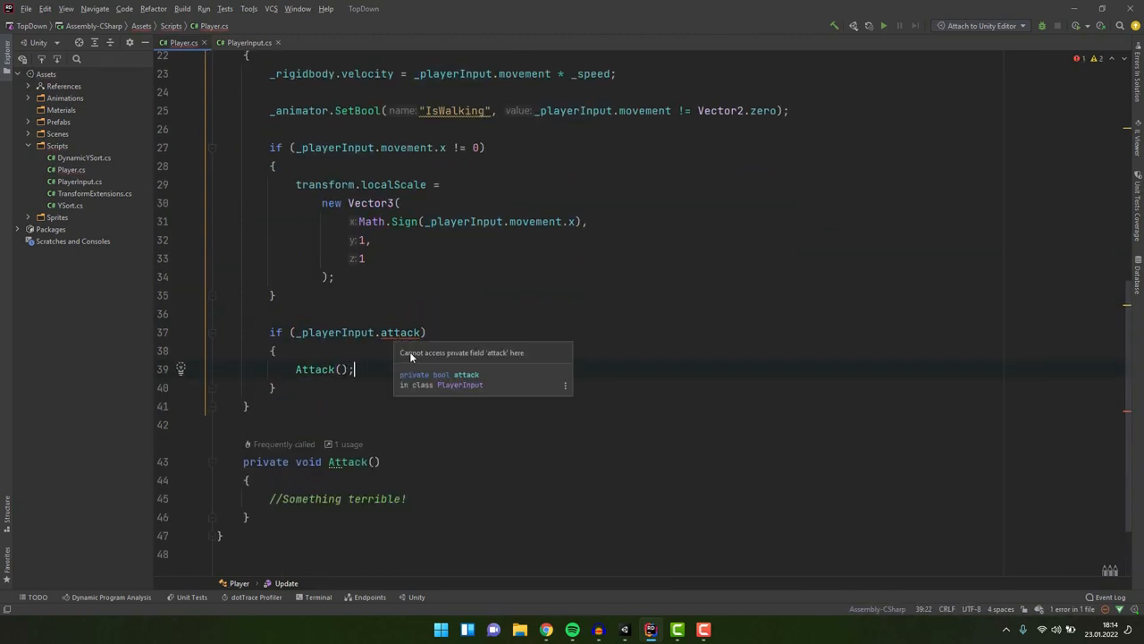
mouse_move(534, 357)
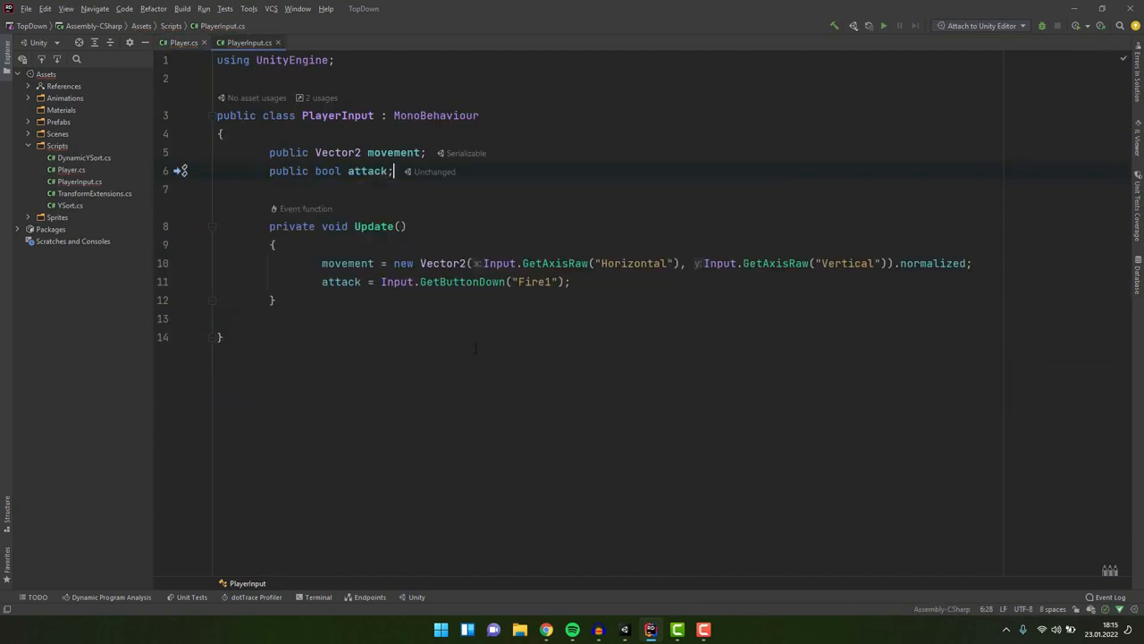
Back in Player.cs, begin assigning _playerInput.attack and _playerInput.movement below the if block
left_click(183, 41)
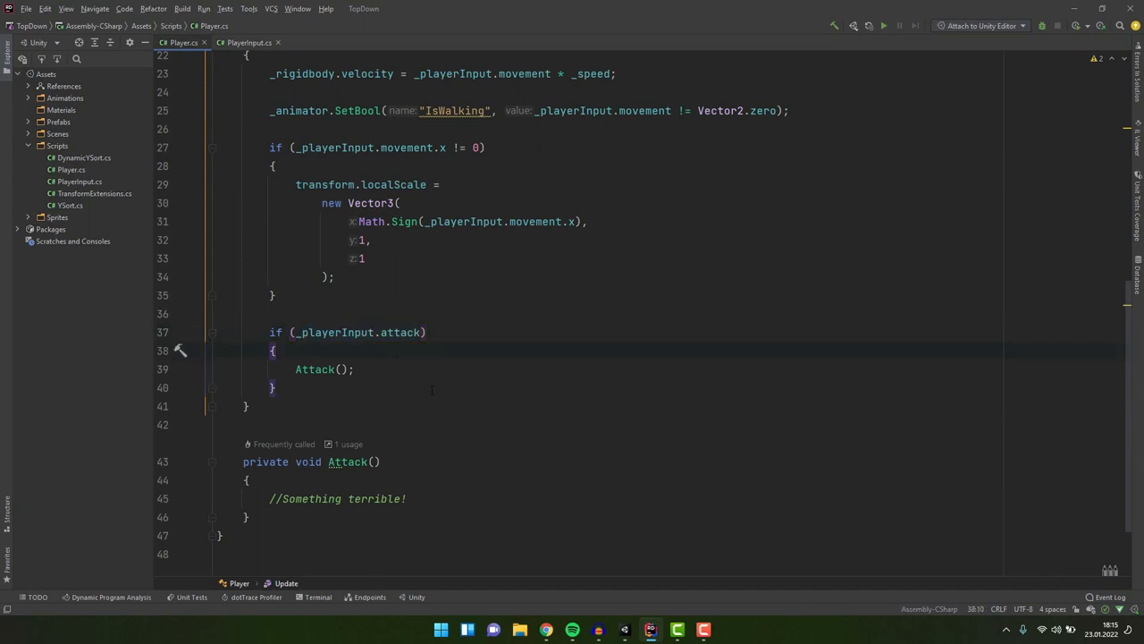
type("_playerInput.movement = new Vector2(")
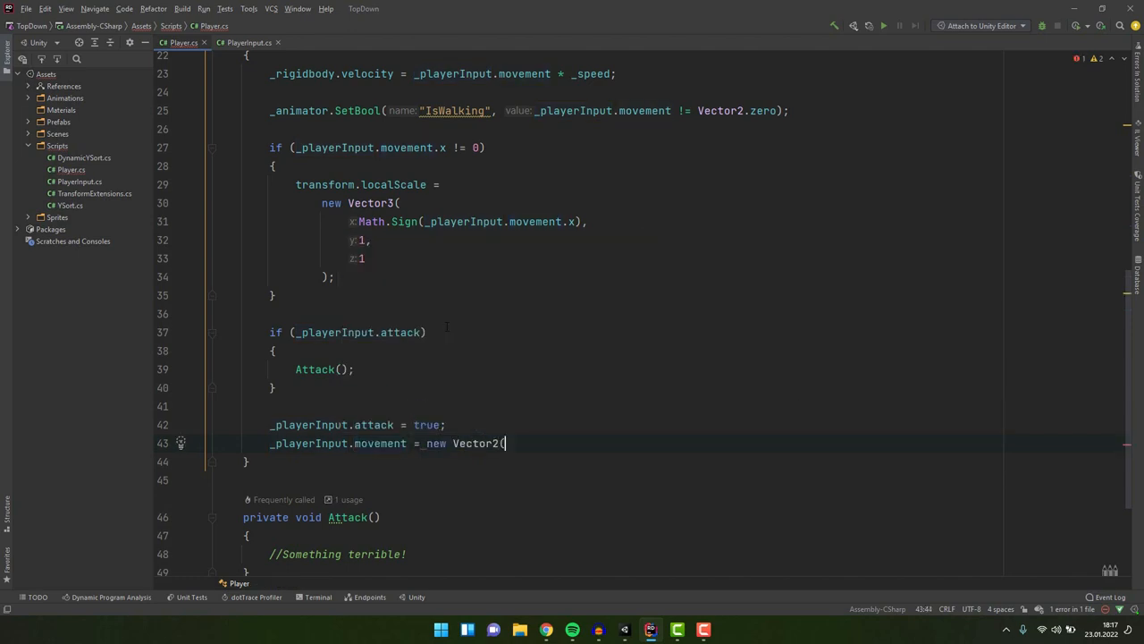
Finish the movement assignment as new Vector2(10, 321)
type("10, 321);")
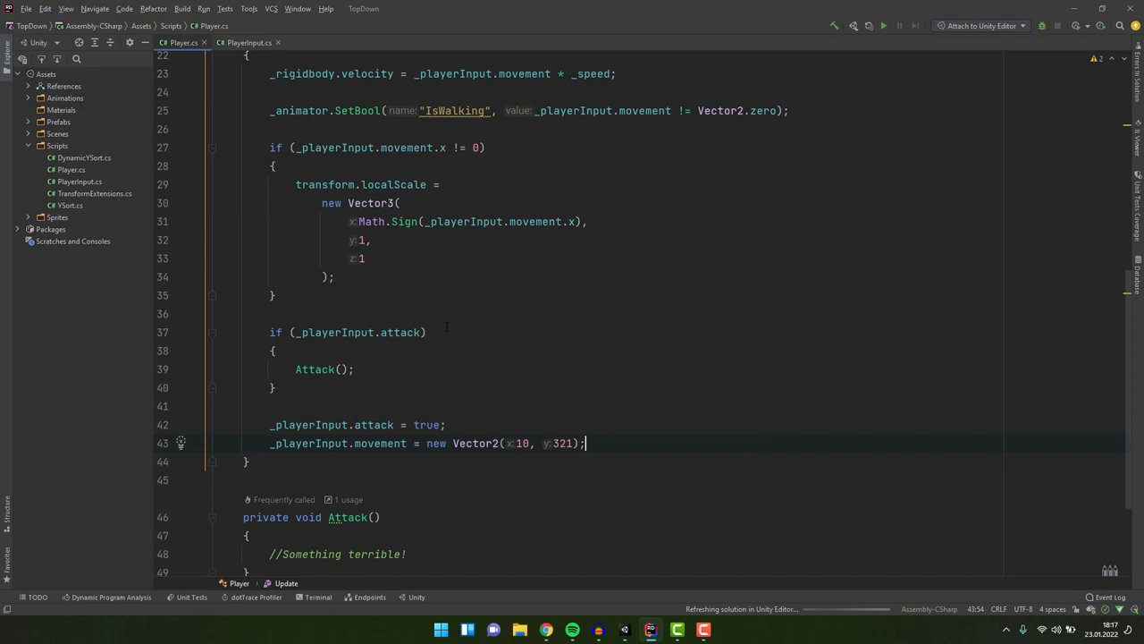
scroll("down", 3)
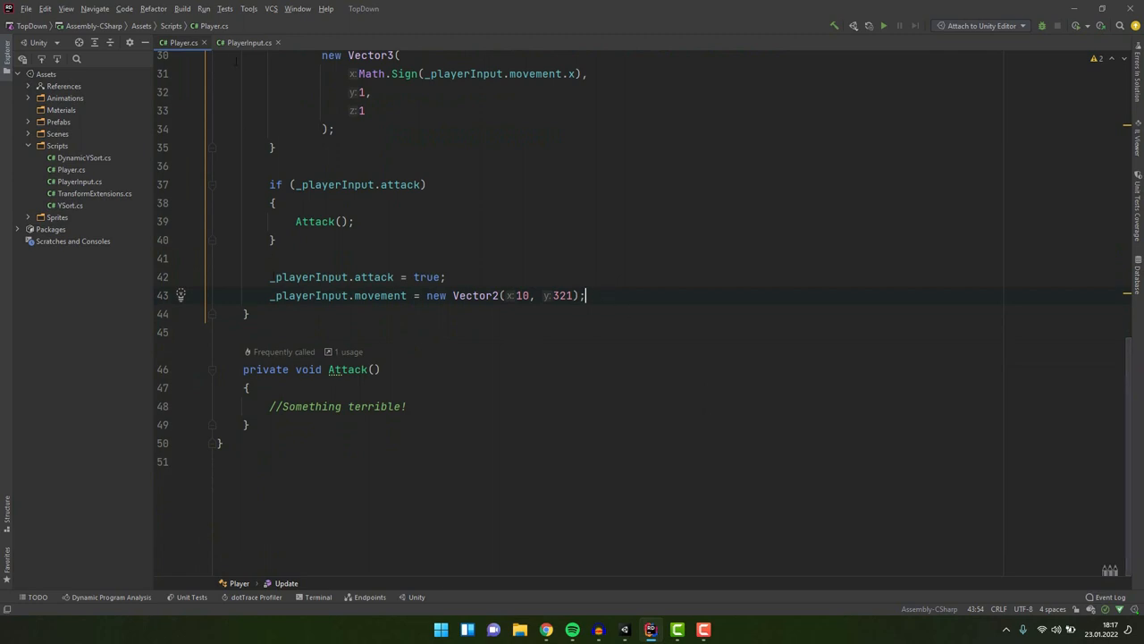
Turn PlayerInput's movement and attack into { get; private set; } properties and review Player's errors
left_click(252, 42)
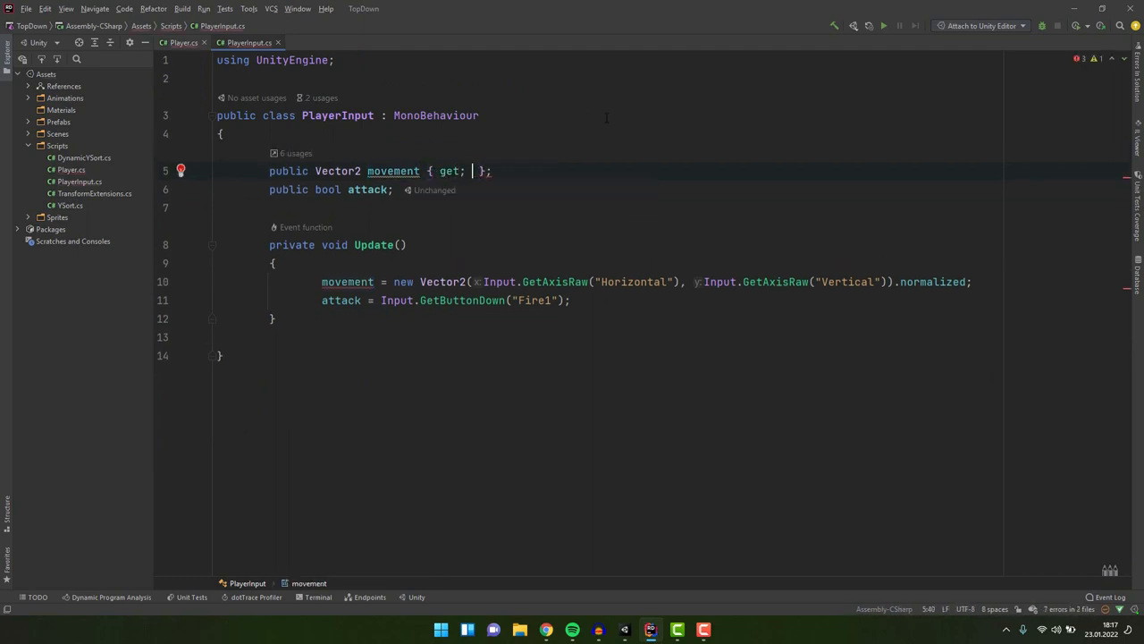
type("private set;")
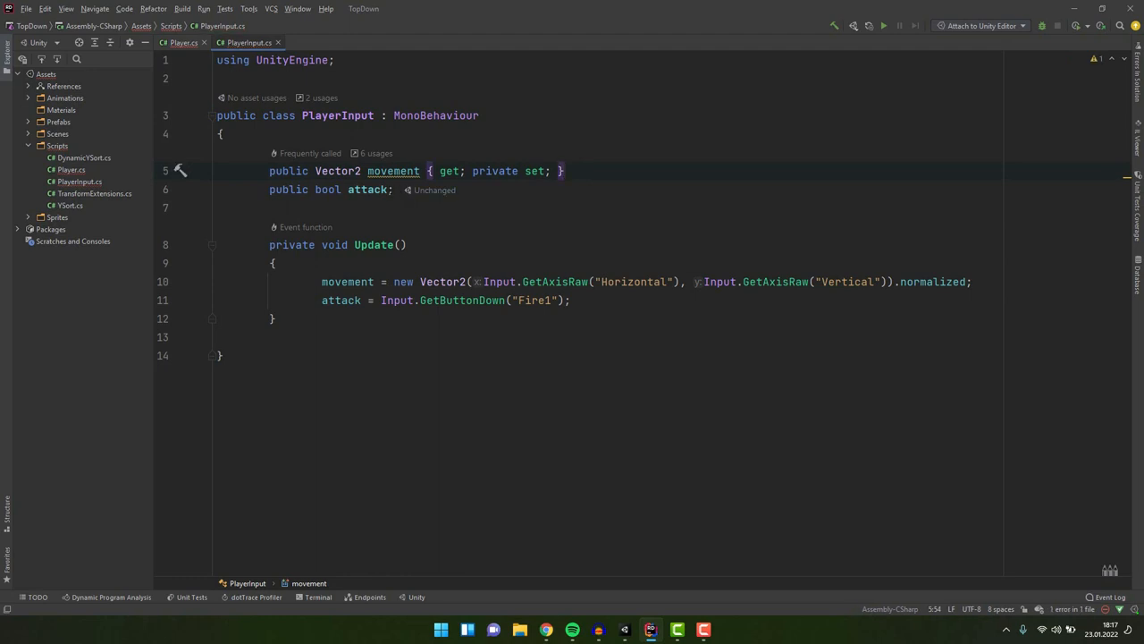
type("{ get; private set;")
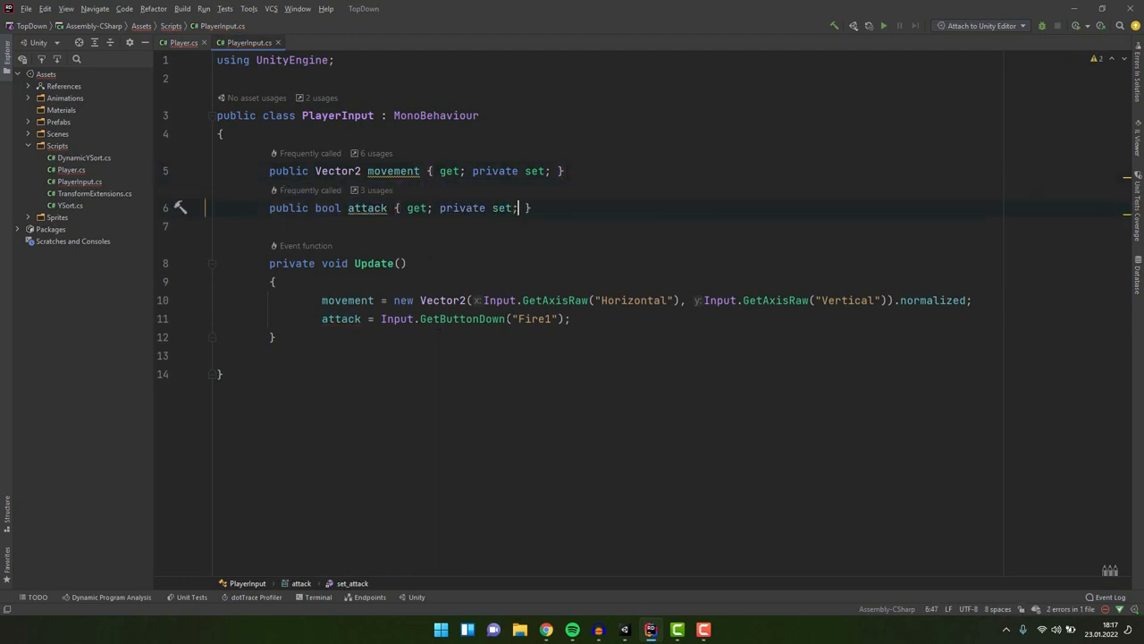
left_click(183, 42)
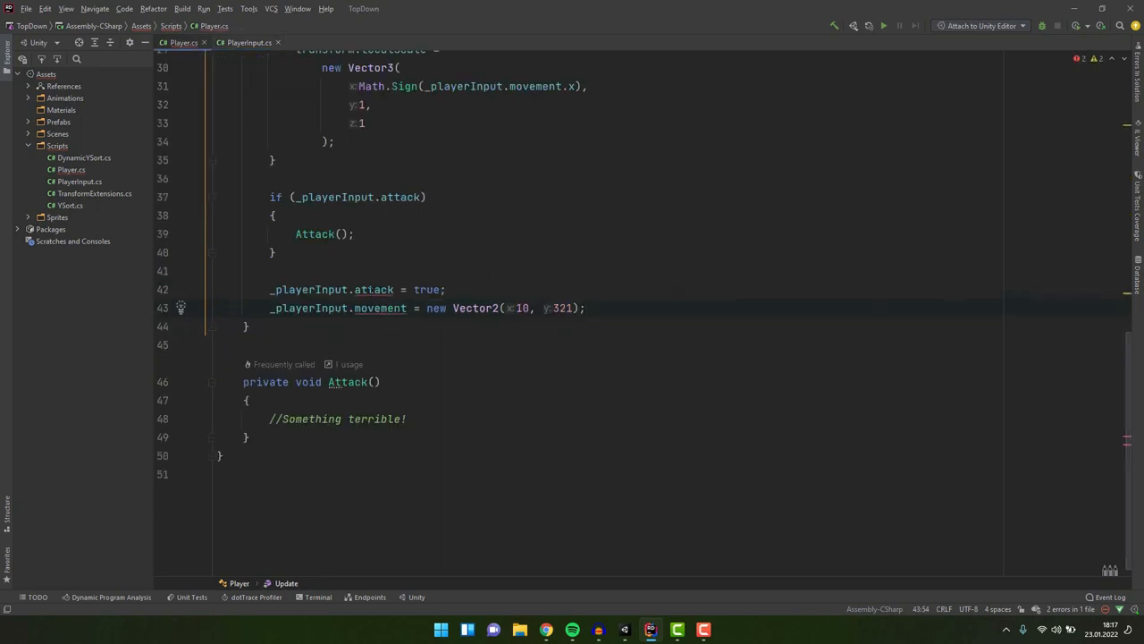
mouse_move(380, 309)
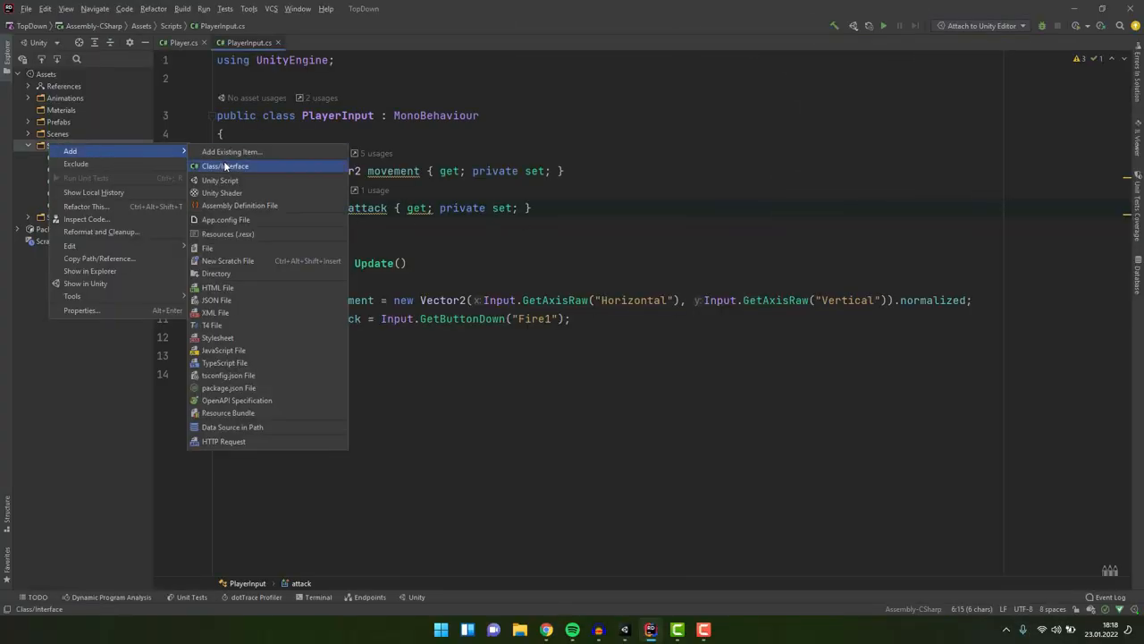
Create a PlayerInputPlus class inheriting from PlayerInput, with no namespace and an empty body
left_click(224, 165)
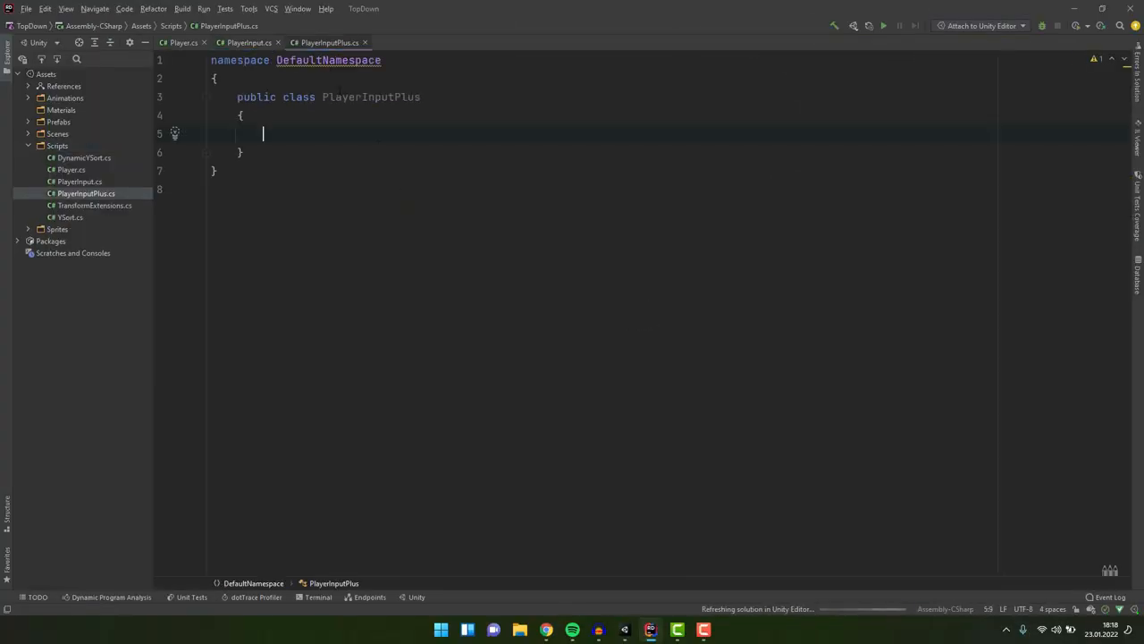
type(": Pl")
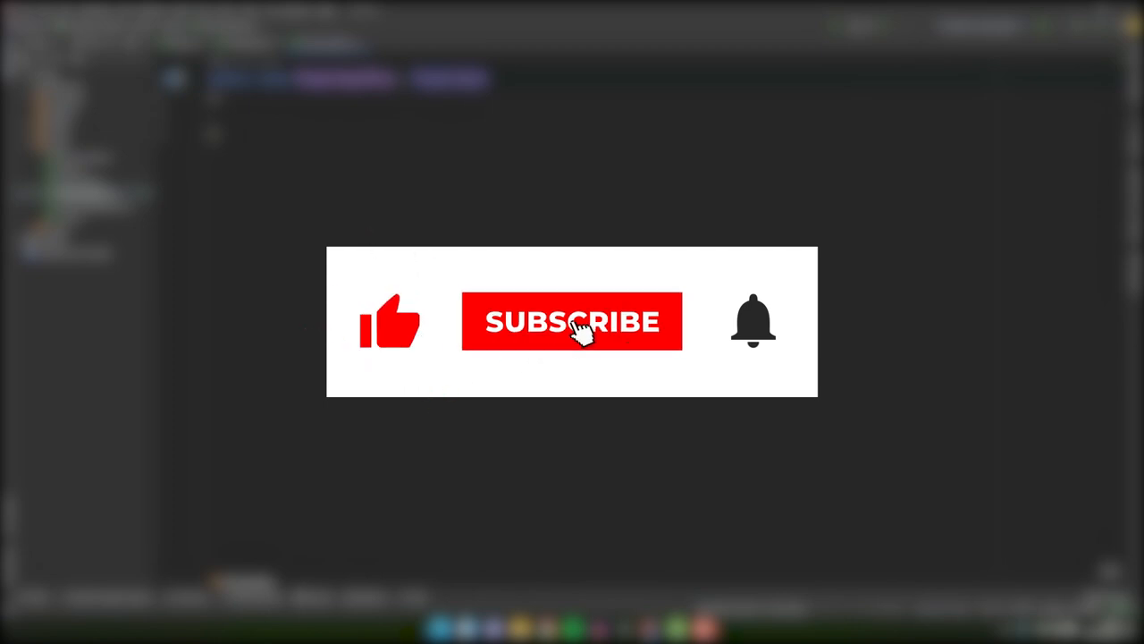
left_click(571, 322)
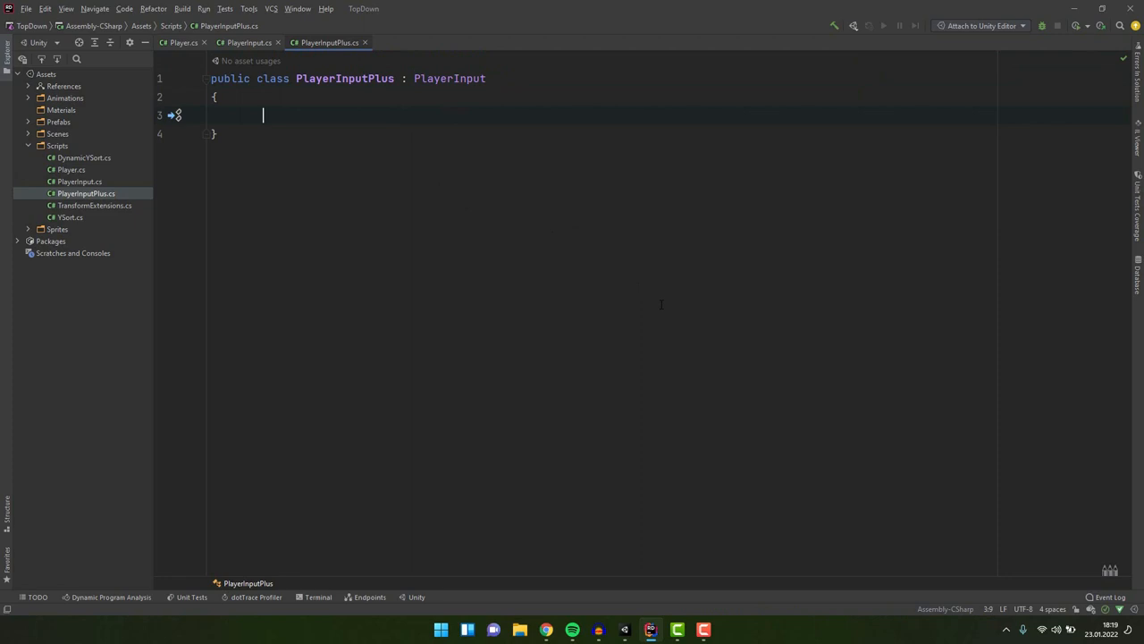
Add a private Update method to PlayerInputPlus that sets movement to Vector2.down
type("private void Update()")
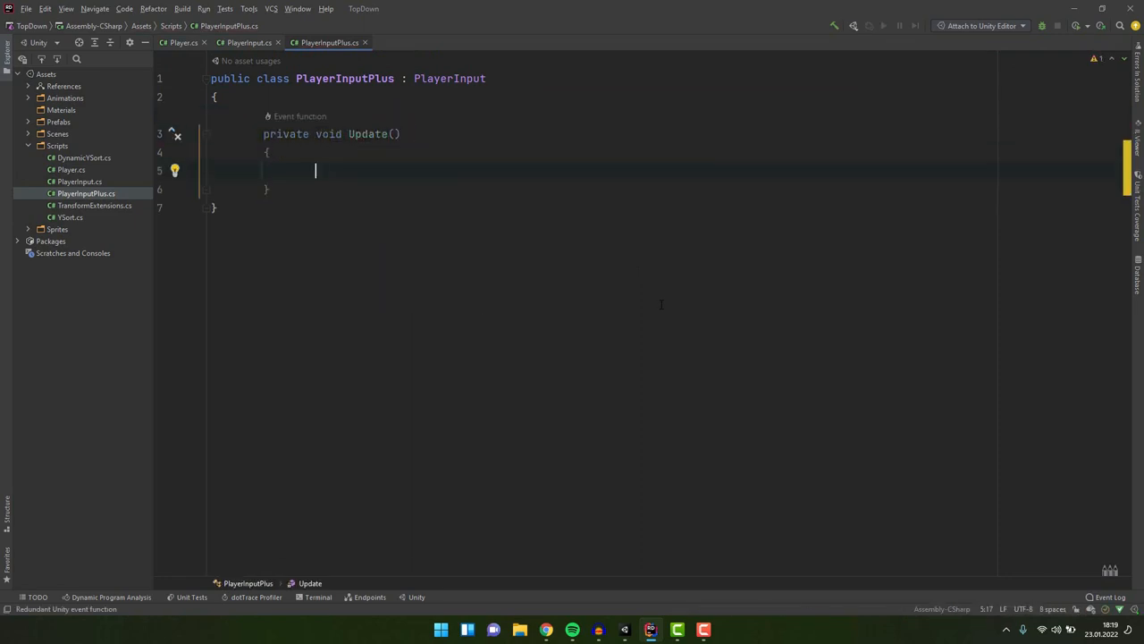
type("movement = Vector2.down;")
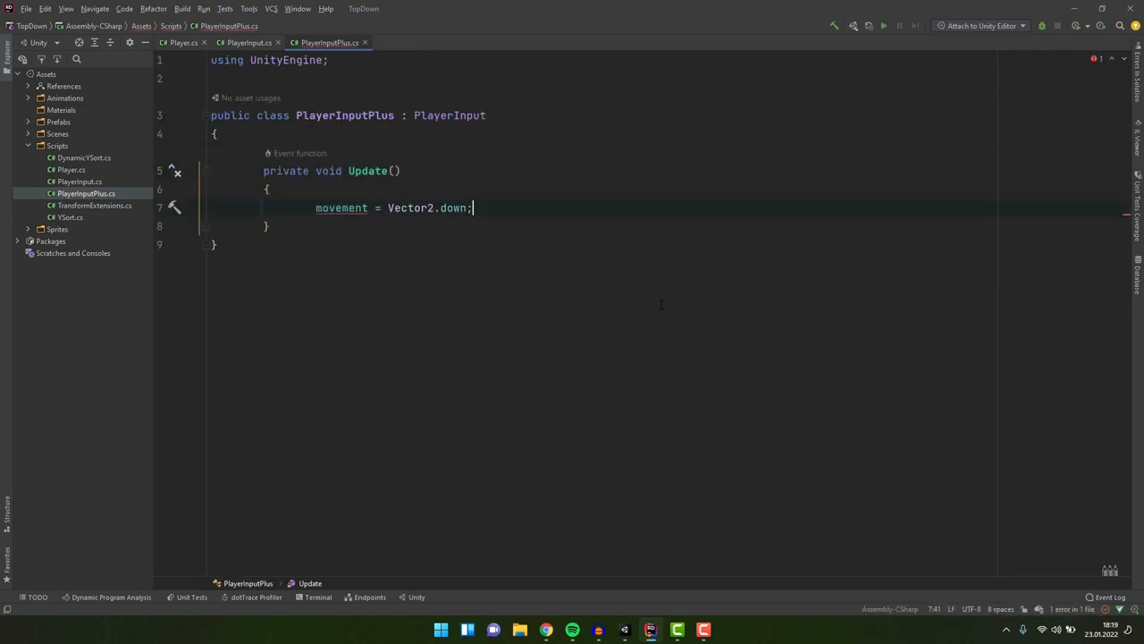
mouse_move(341, 208)
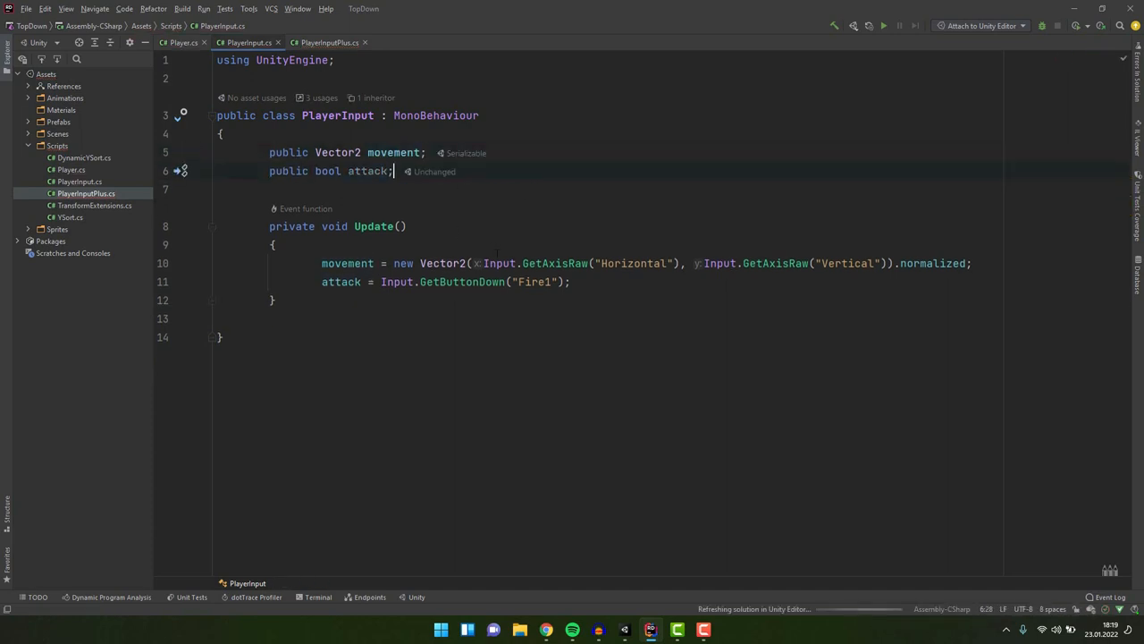
Add 'attack = true;' to PlayerInputPlus.Update and check the error after changing attack's modifier in PlayerInput
left_click(327, 42)
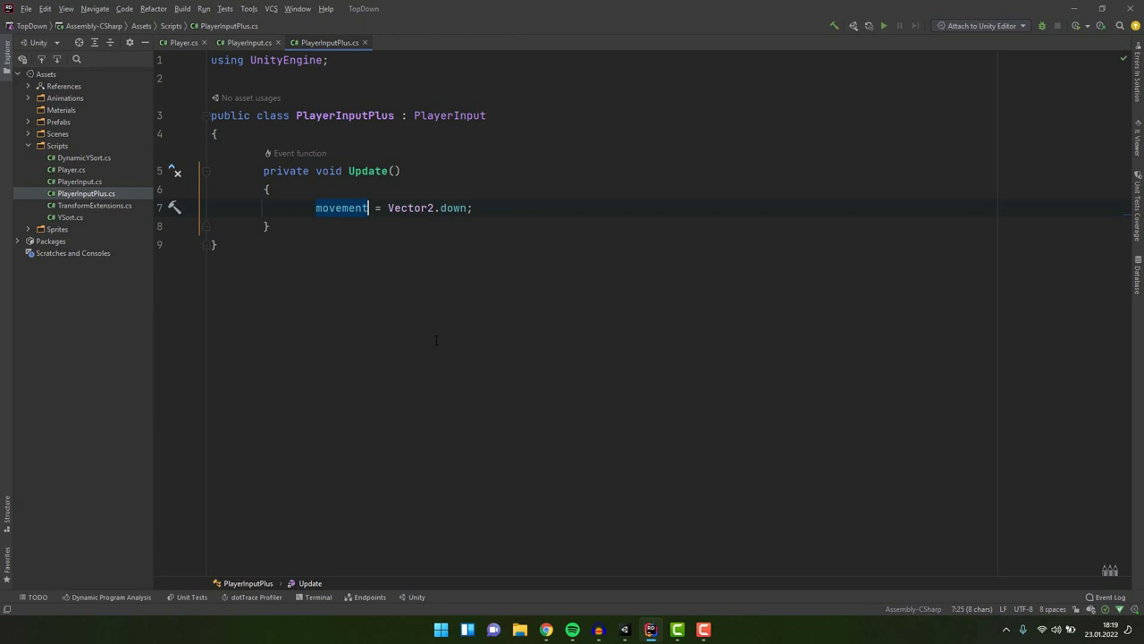
type("attack =")
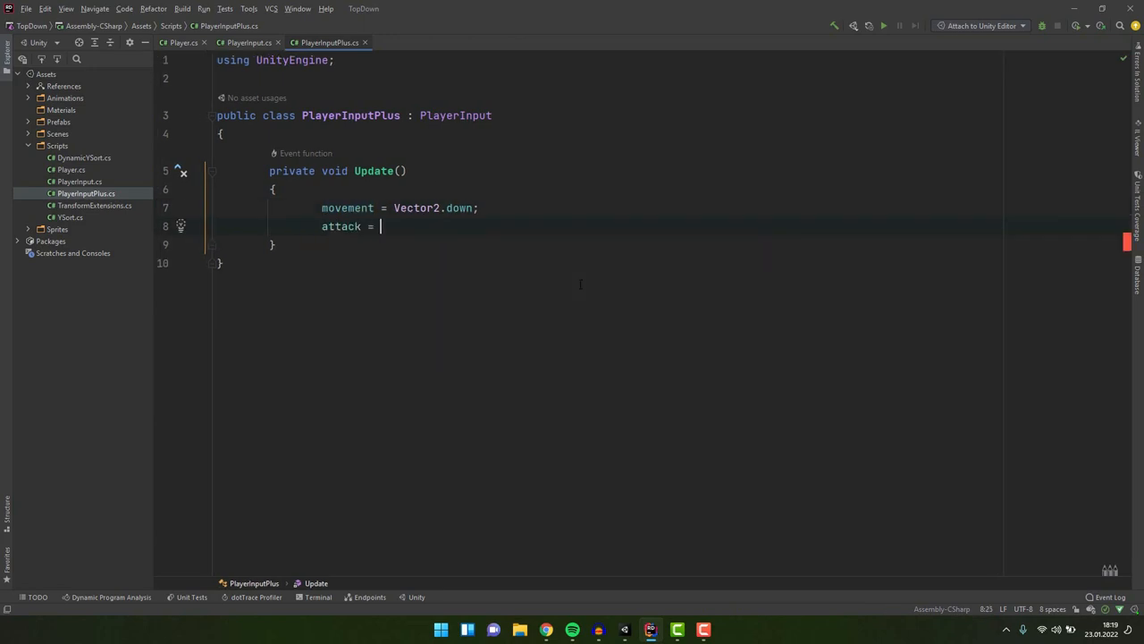
type("true;")
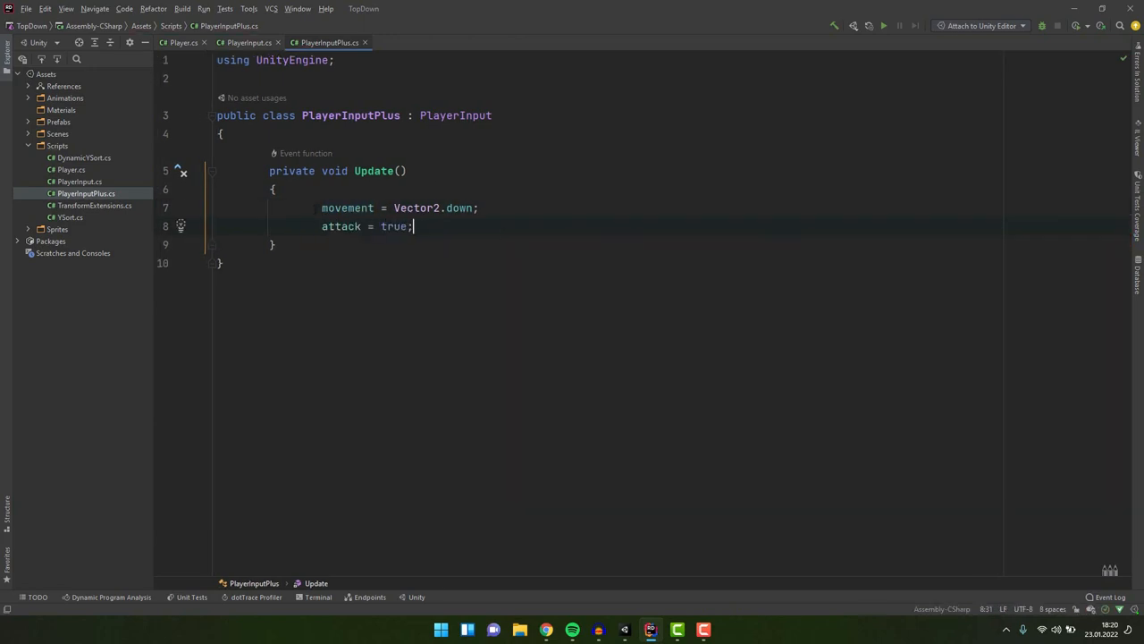
left_click(248, 42)
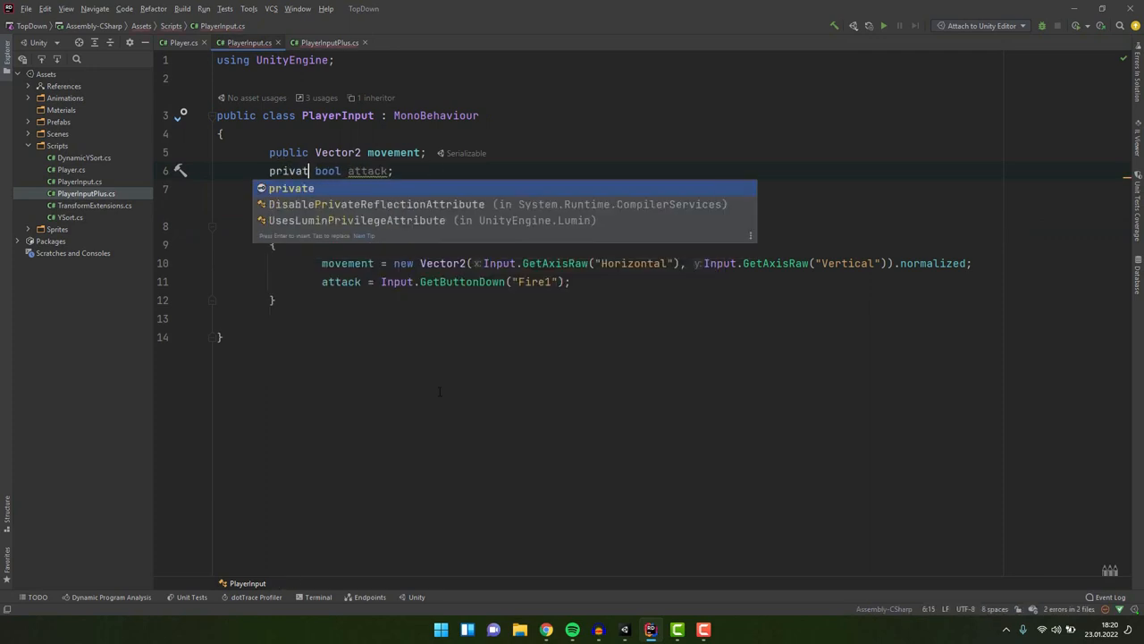
left_click(325, 42)
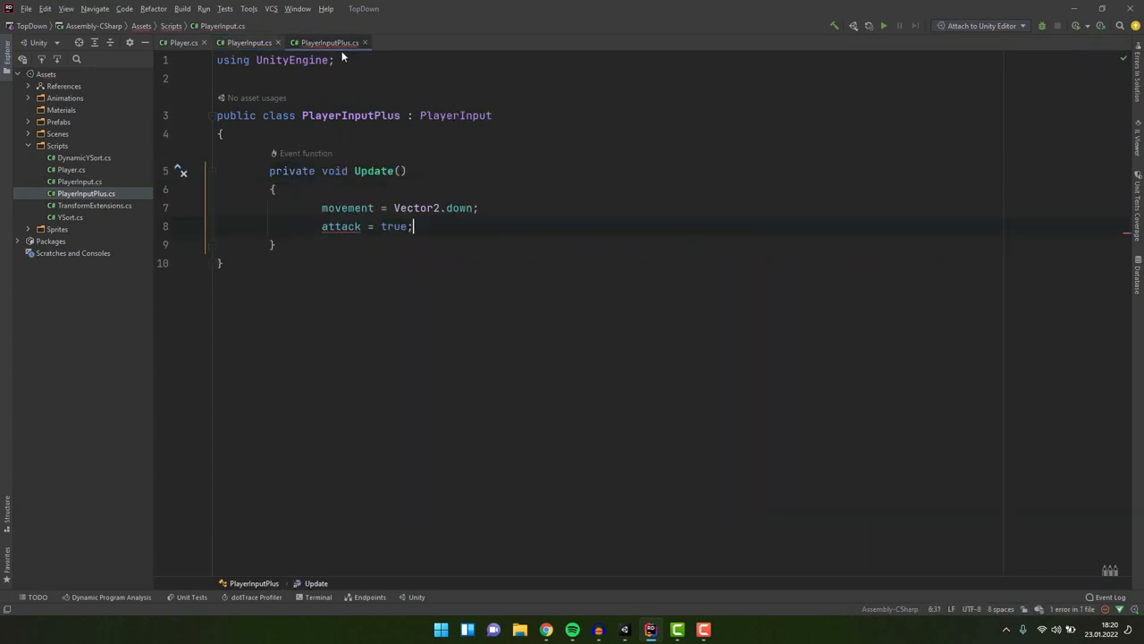
mouse_move(342, 226)
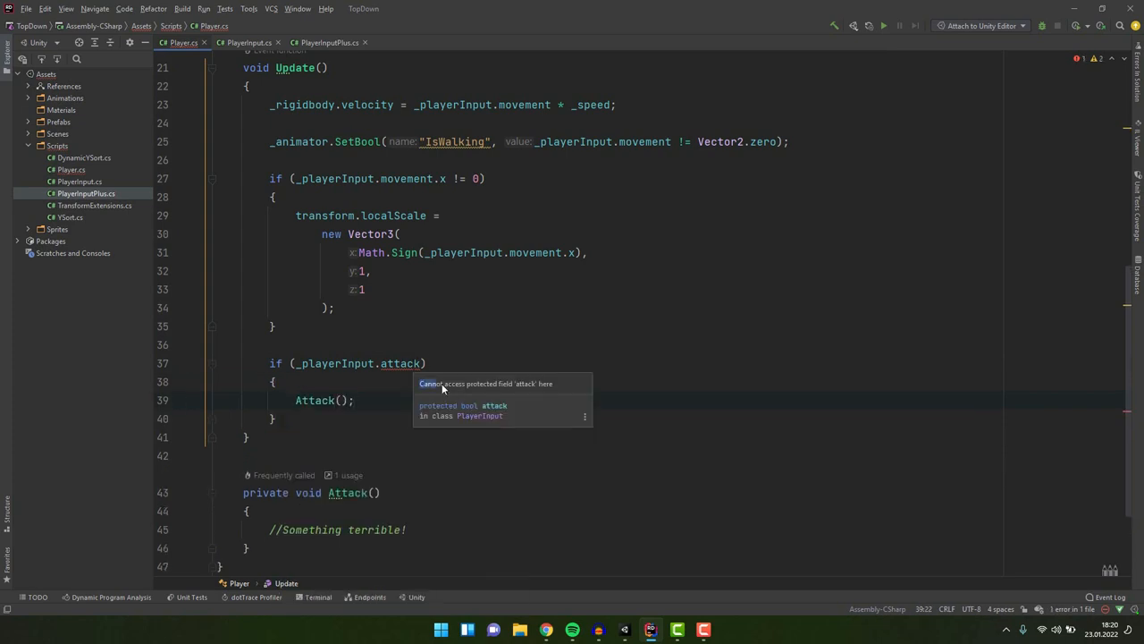
left_click(329, 42)
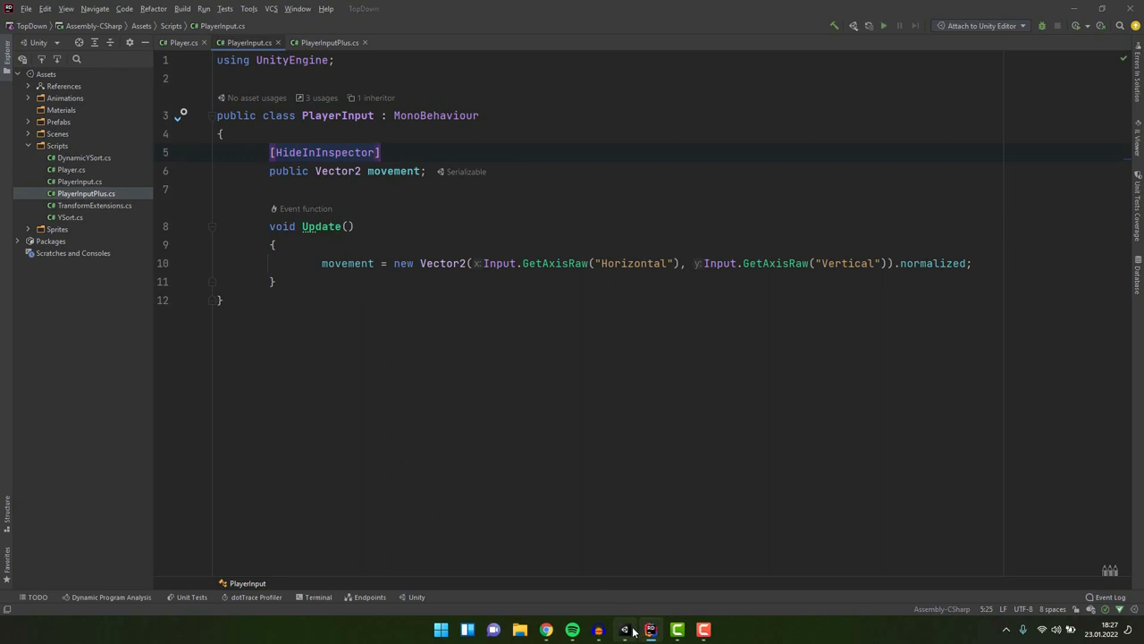
Add [HideInInspector] above the [SerializeField] on Player's _speed field
left_click(677, 628)
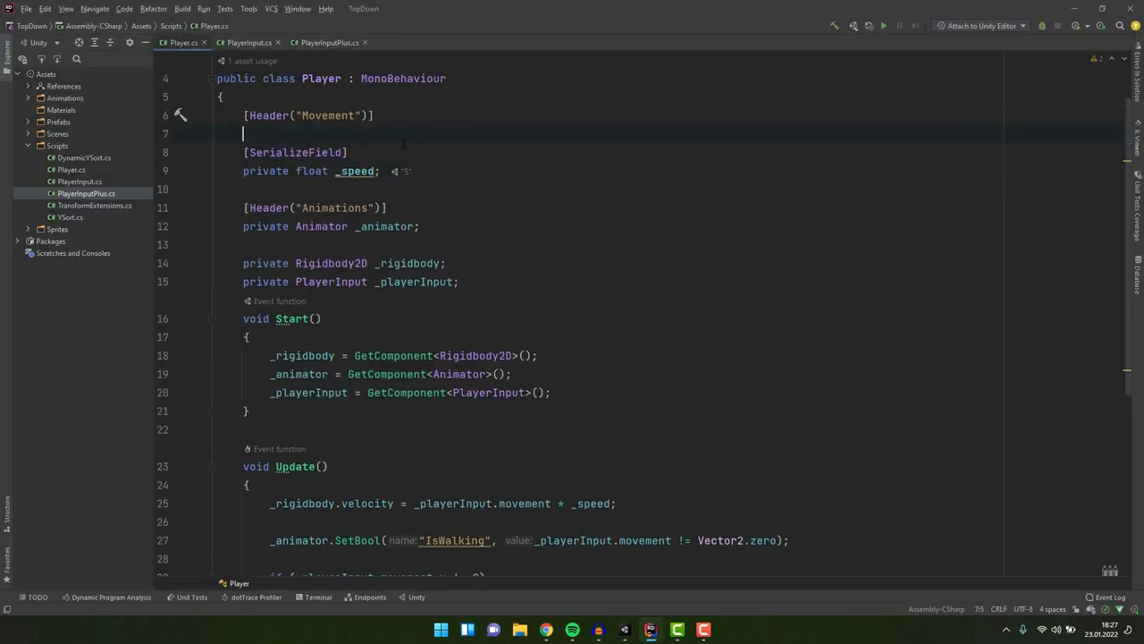
type("[HideInInspector]")
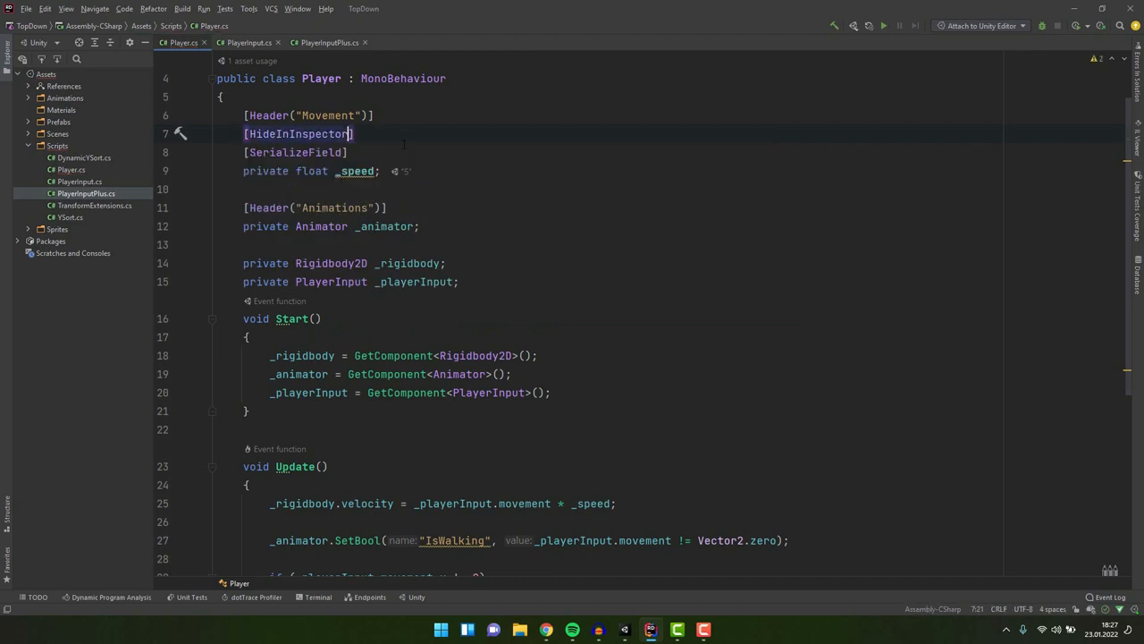